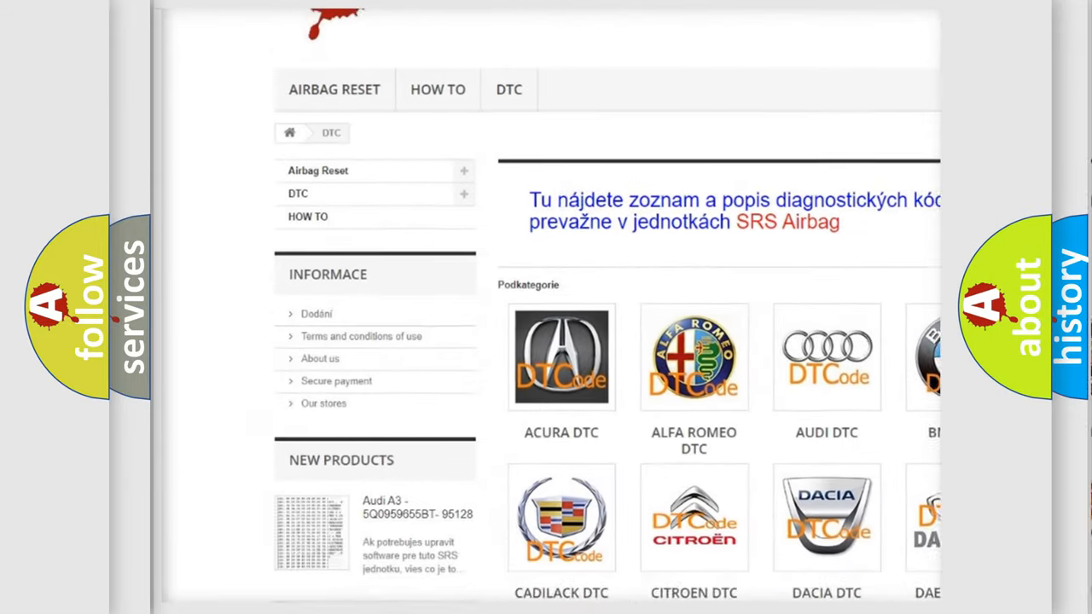
scroll("down", 3)
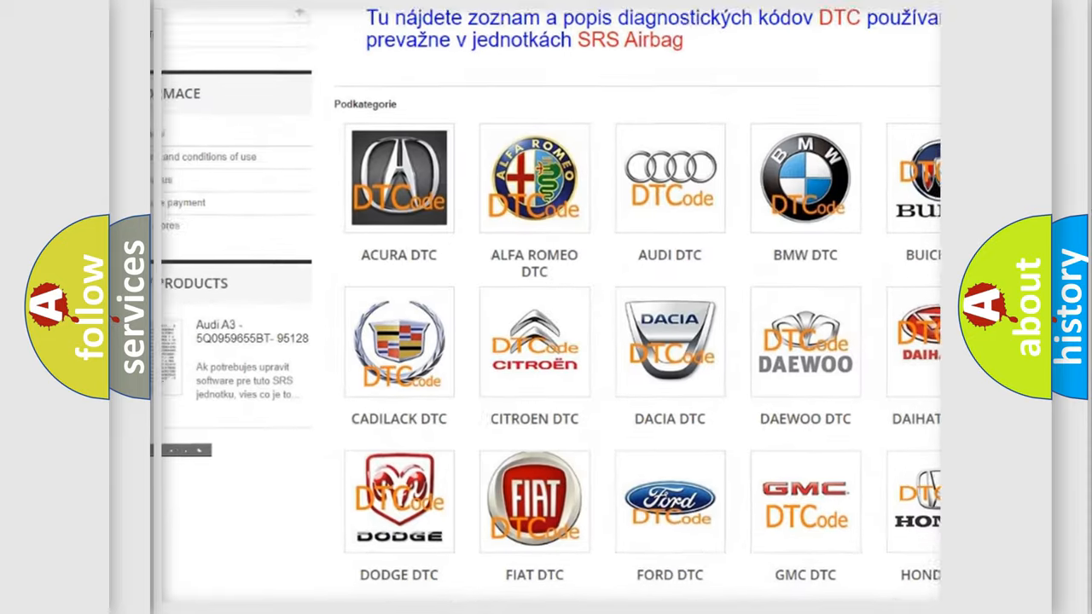
scroll("down", 3)
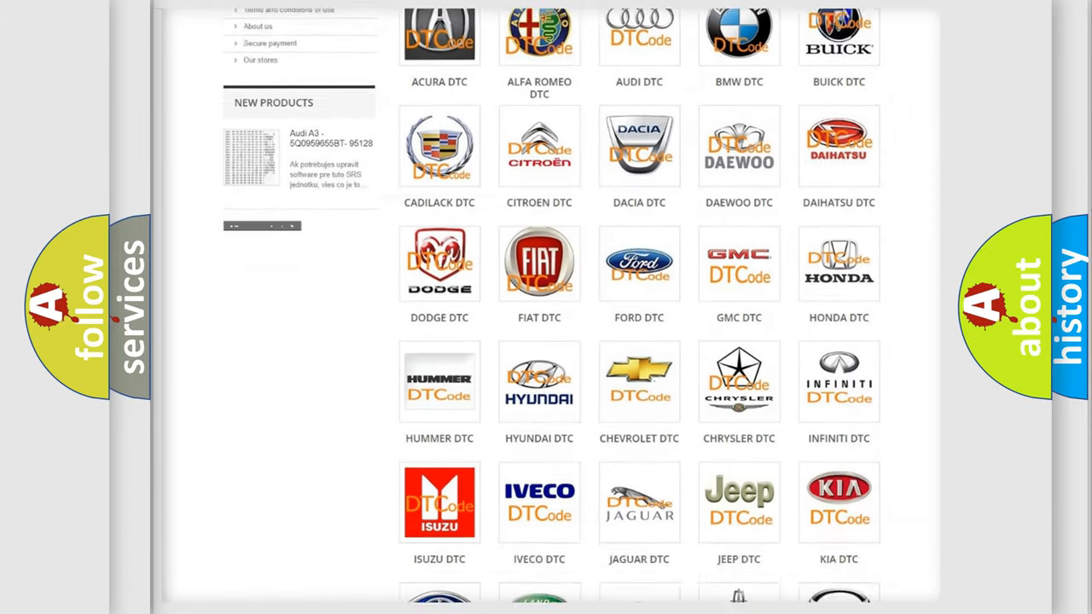
scroll("down", 3)
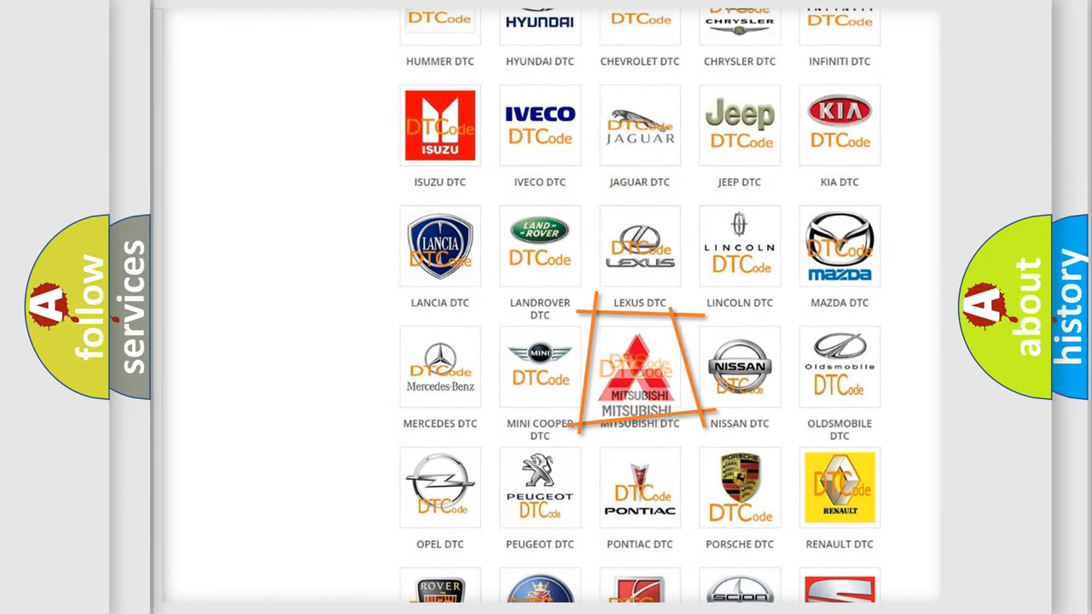